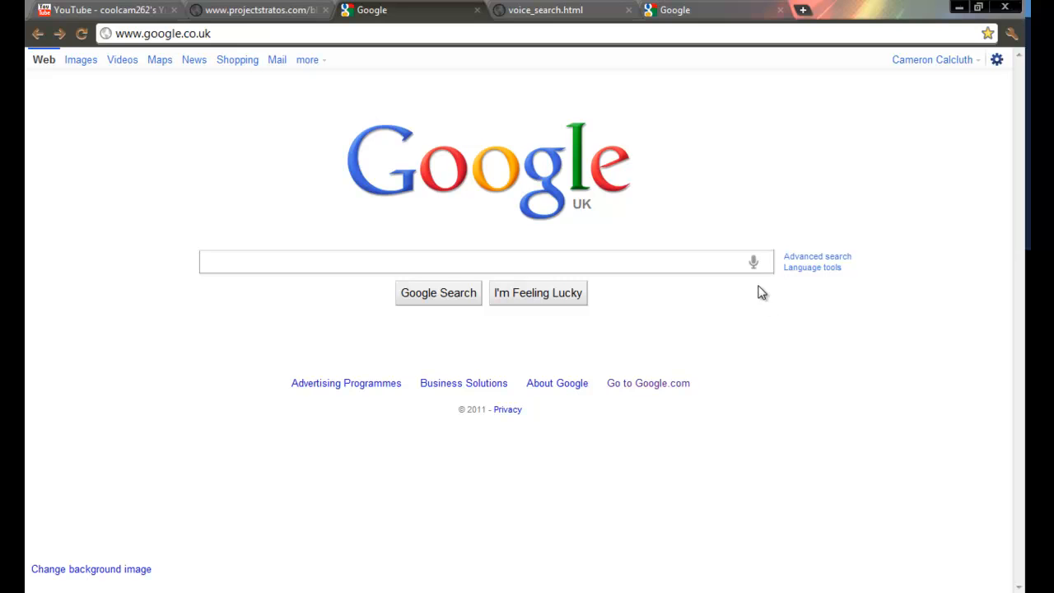
pyautogui.moveTo(756, 272)
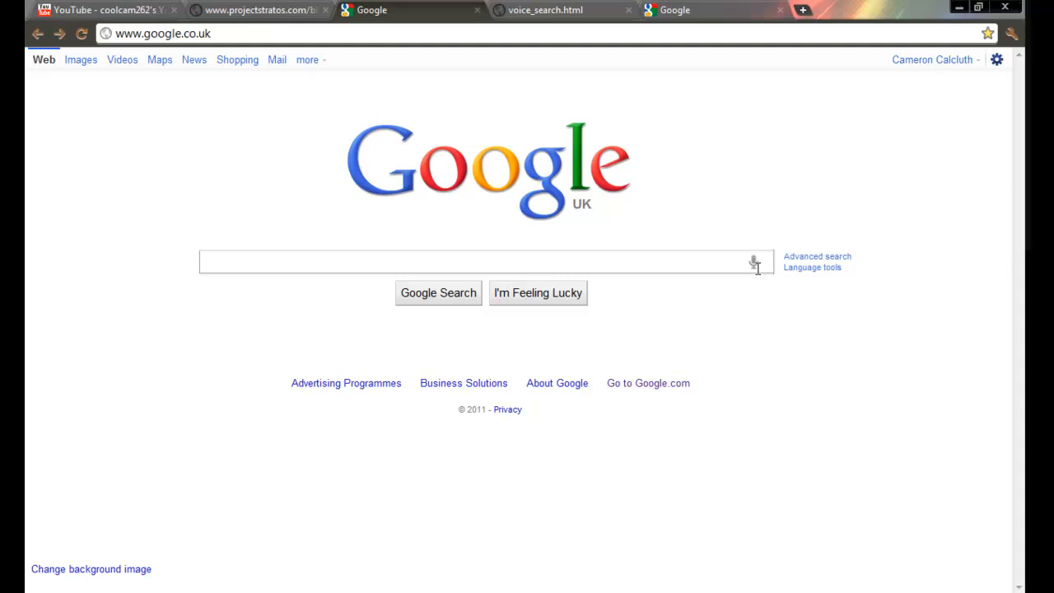
pyautogui.moveTo(754, 270)
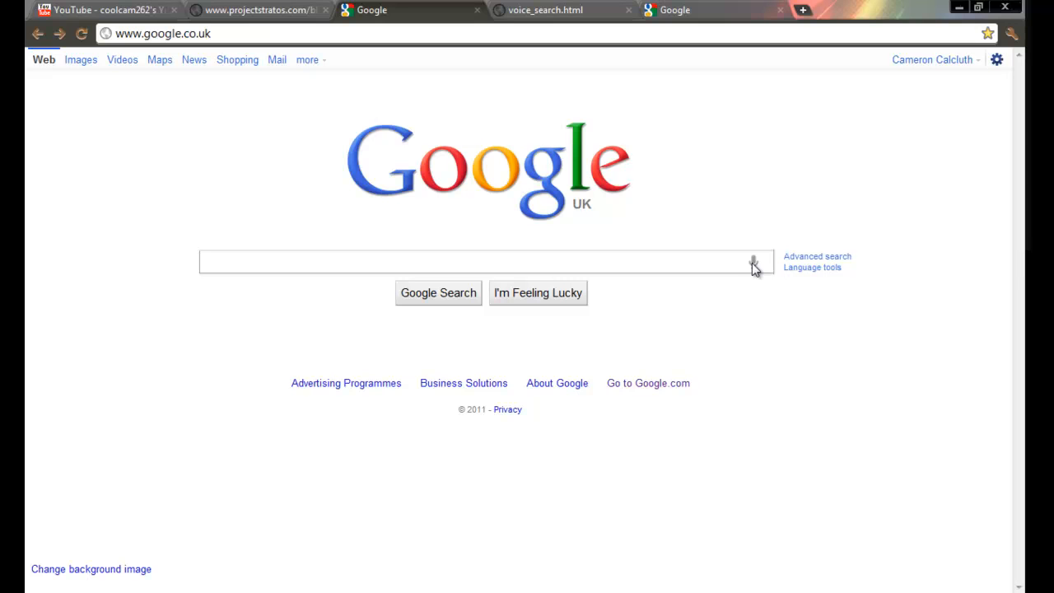
# Run a Google voice search for "testing" via the microphone in the search box.
pyautogui.click(752, 262)
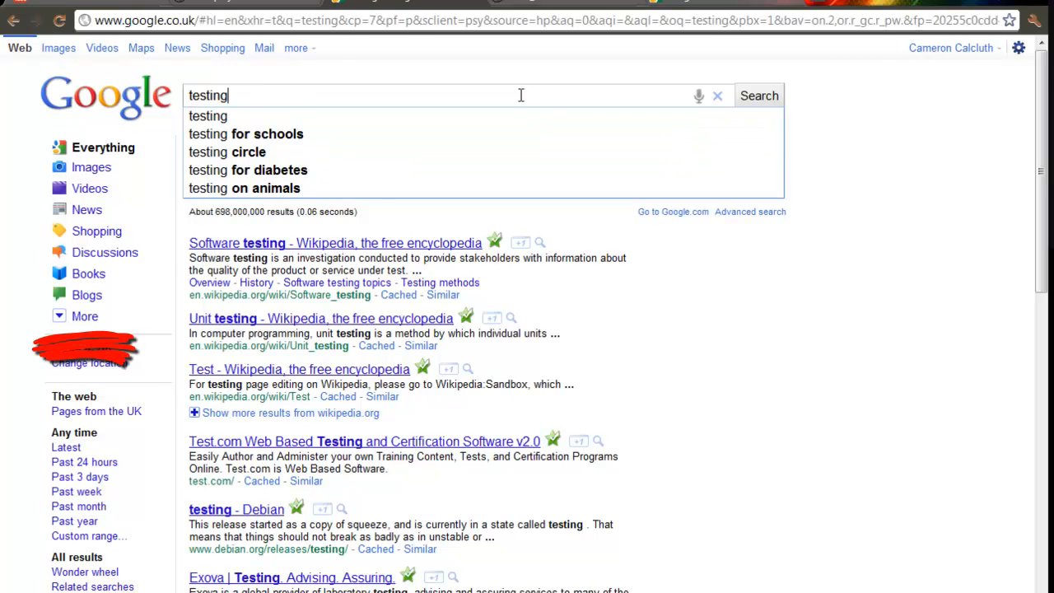
pyautogui.moveTo(700, 102)
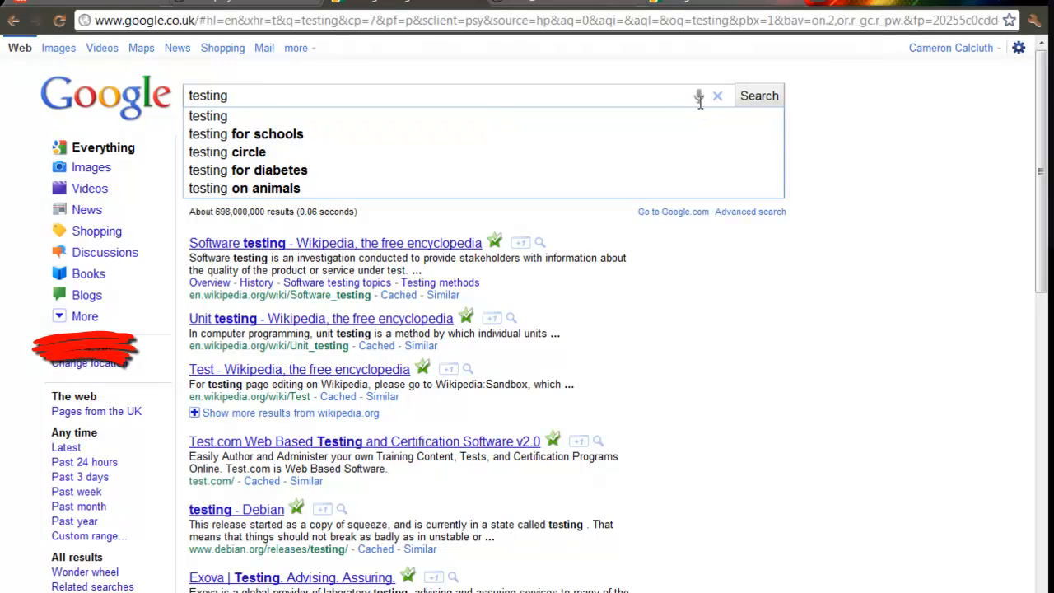
pyautogui.moveTo(486, 90)
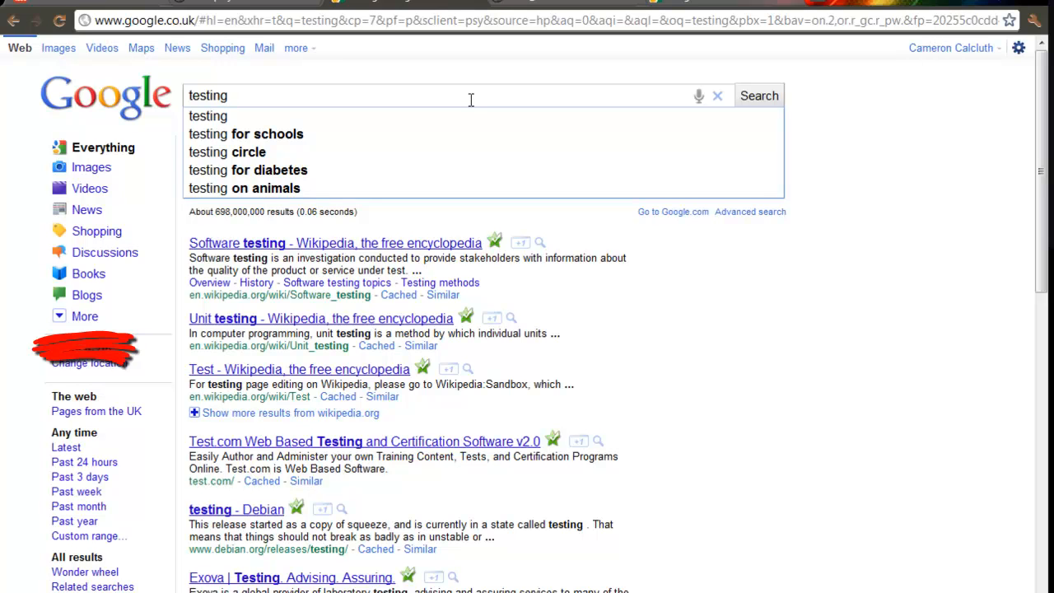
pyautogui.moveTo(399, 435)
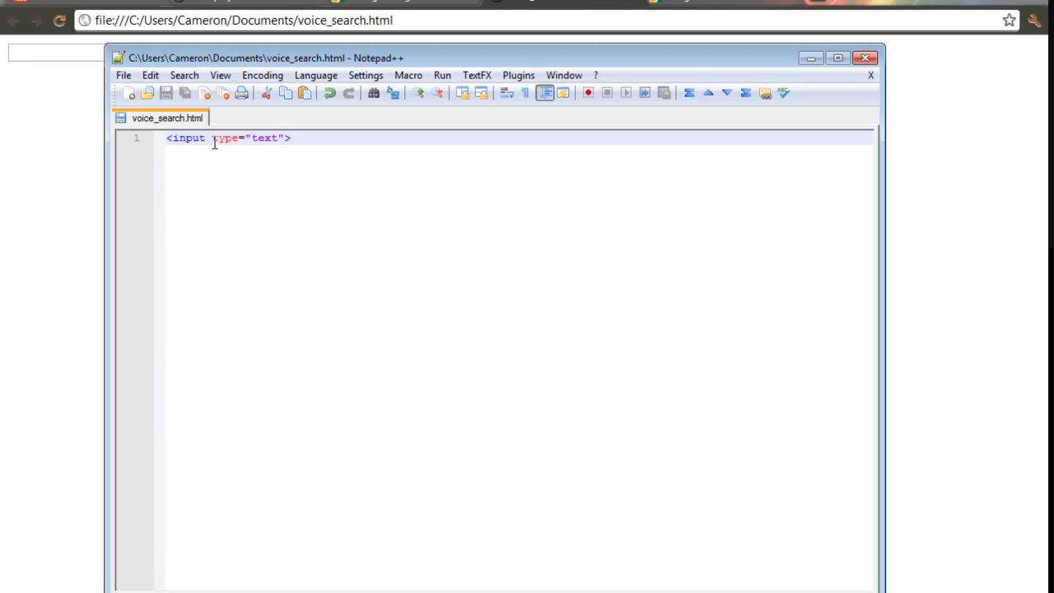
pyautogui.moveTo(206, 115)
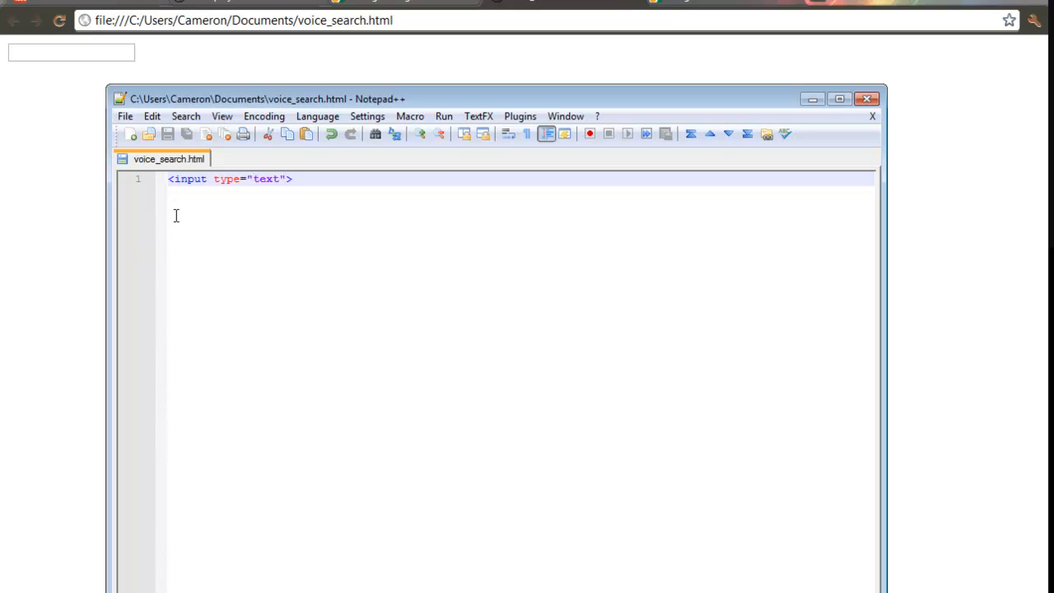
# Place the cursor after type="text" in voice_search.html's input tag, ready for a new attribute.
pyautogui.click(310, 178)
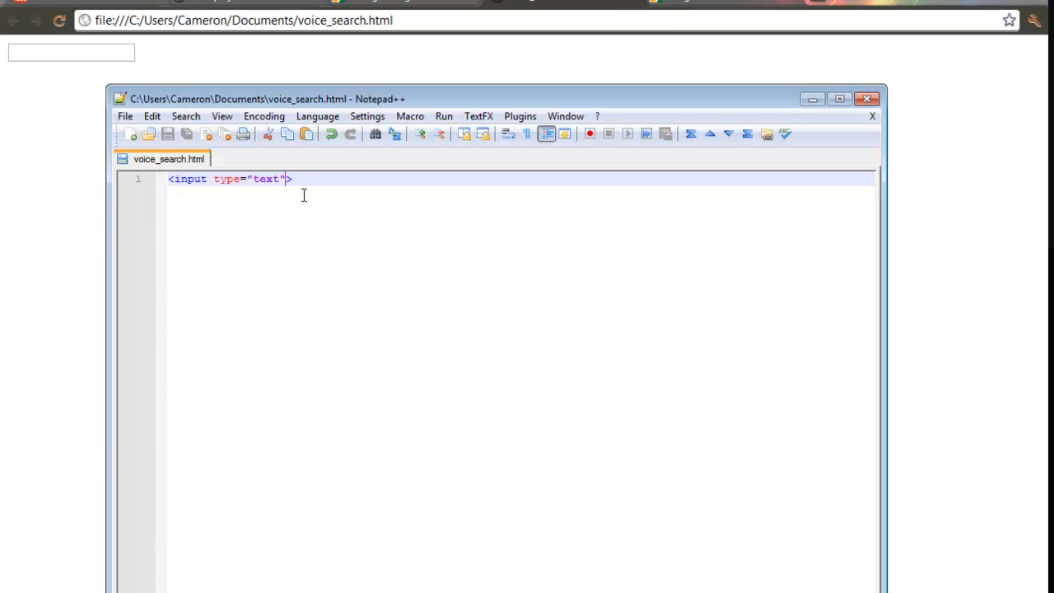
pyautogui.moveTo(334, 194)
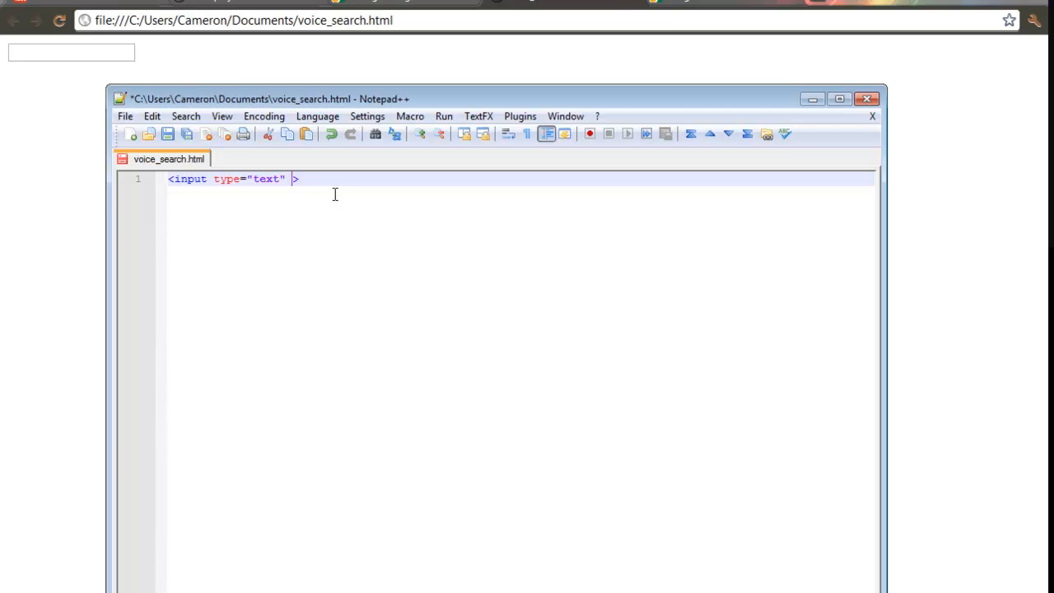
# Add the x-webkit-speech attribute to the text input tag.
pyautogui.write('x')
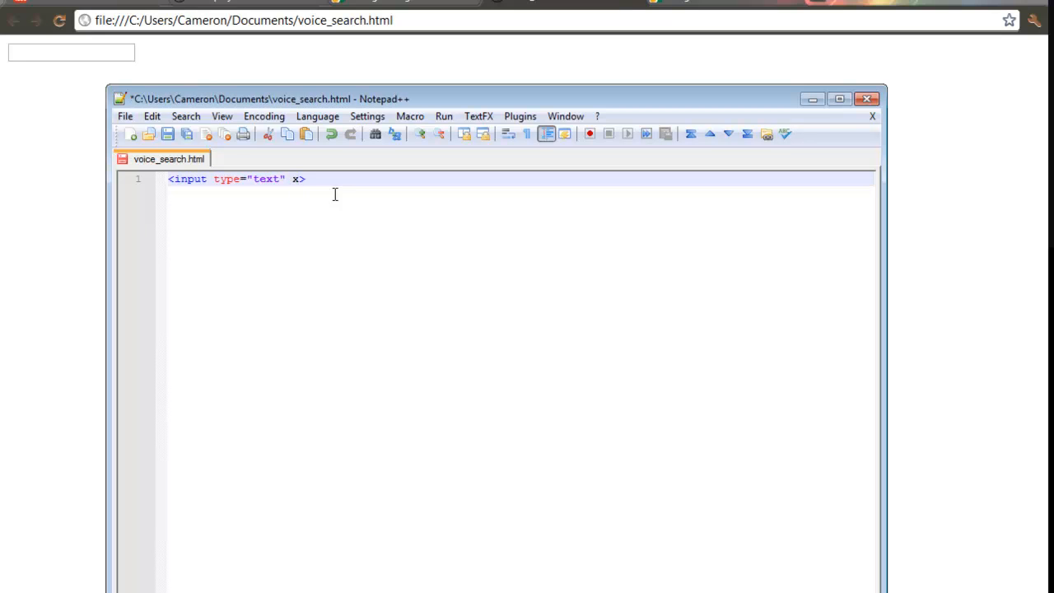
pyautogui.write('-we')
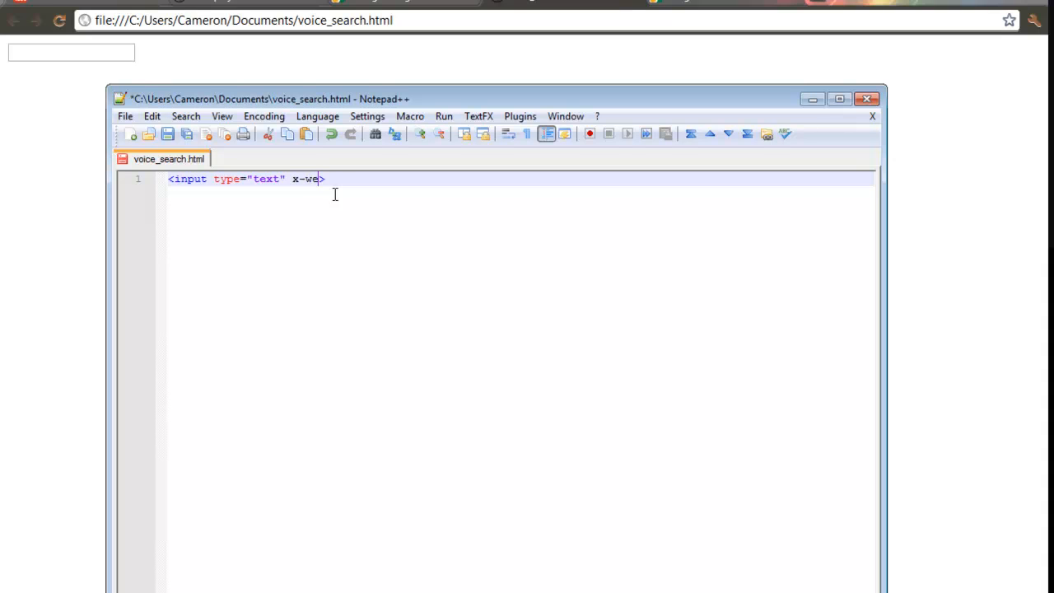
pyautogui.write('bkit')
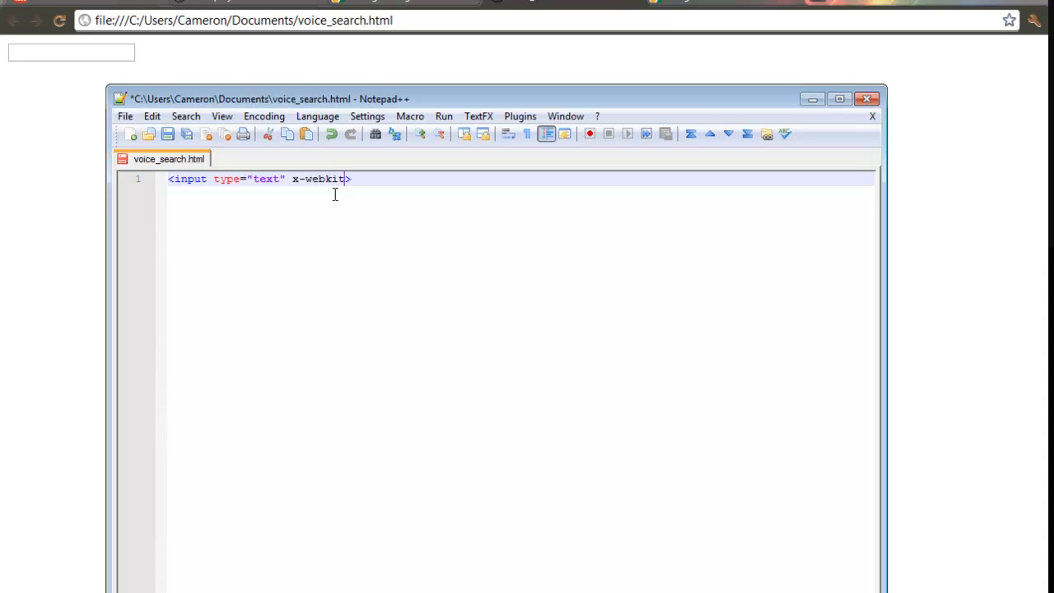
pyautogui.write('-speech')
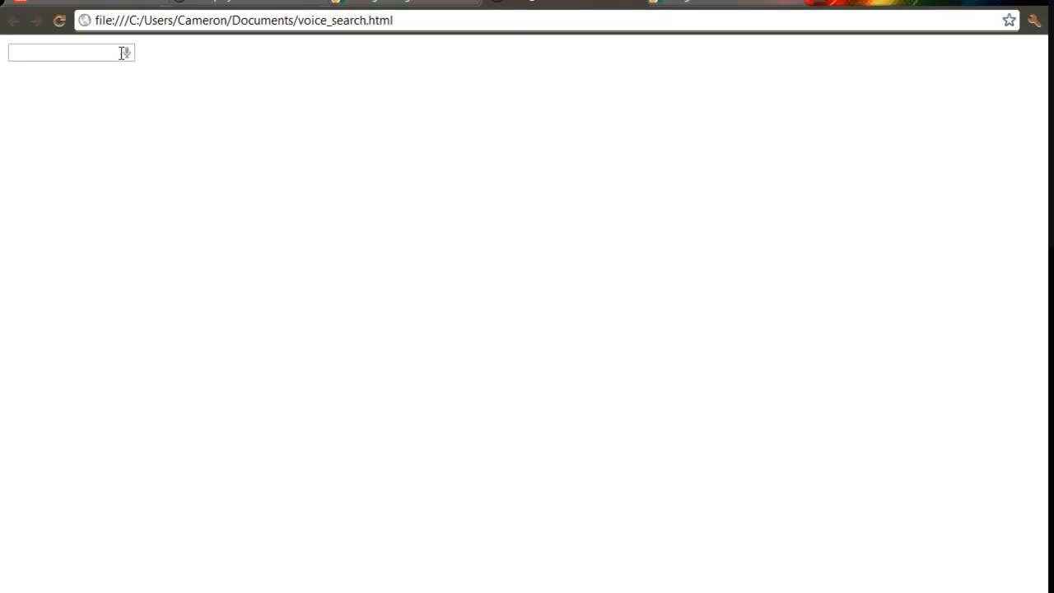
pyautogui.moveTo(131, 63)
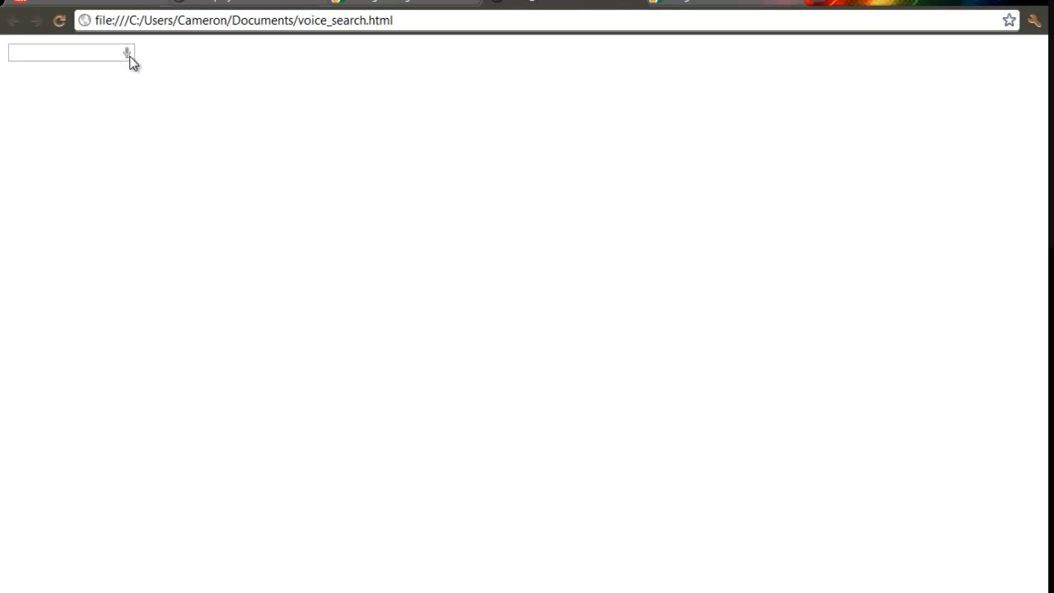
# Reload voice_search.html in Chrome and try the microphone icon in its text box.
pyautogui.click(127, 53)
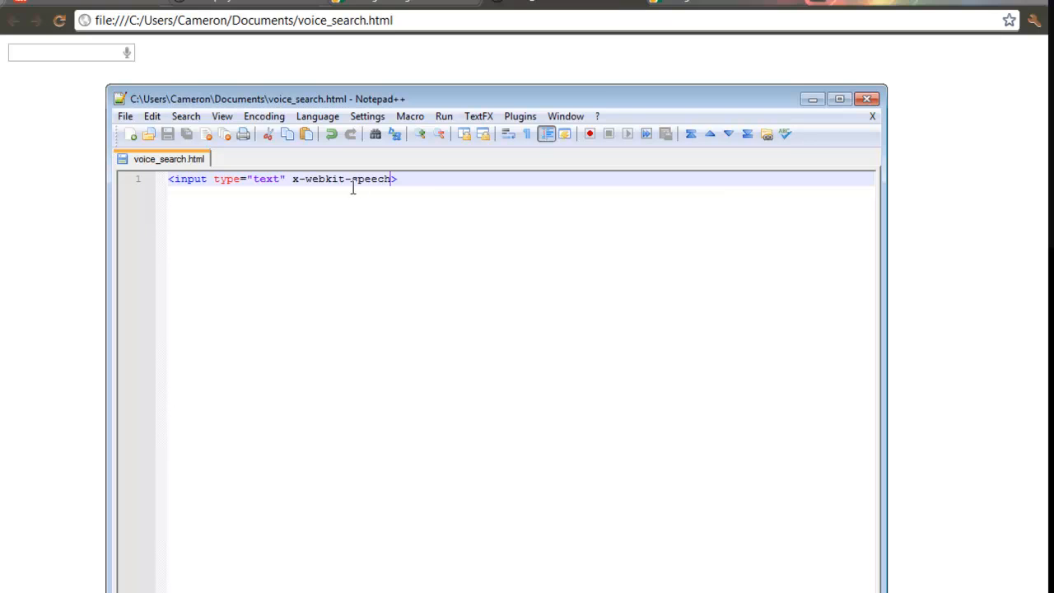
pyautogui.moveTo(333, 178)
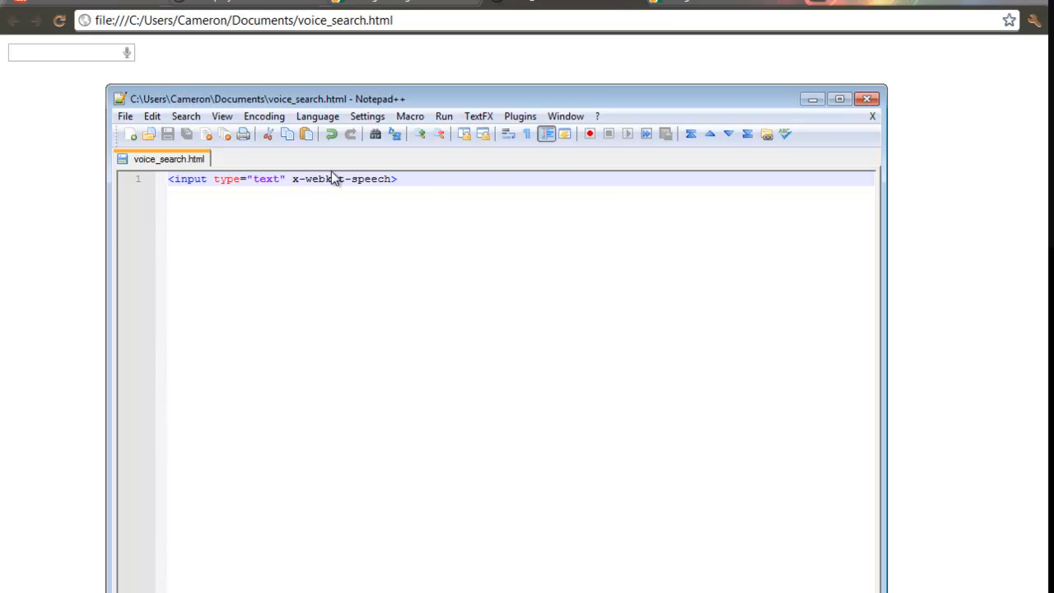
# Add style="font-size: 20px;" to the input tag and save.
pyautogui.write('style="font-size: 20px;"')
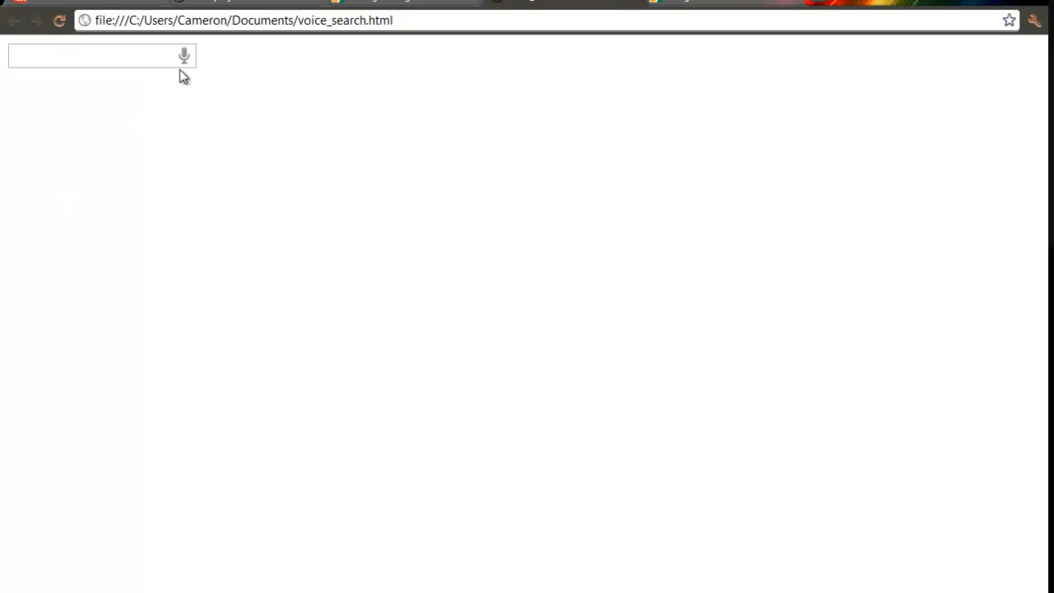
pyautogui.moveTo(249, 125)
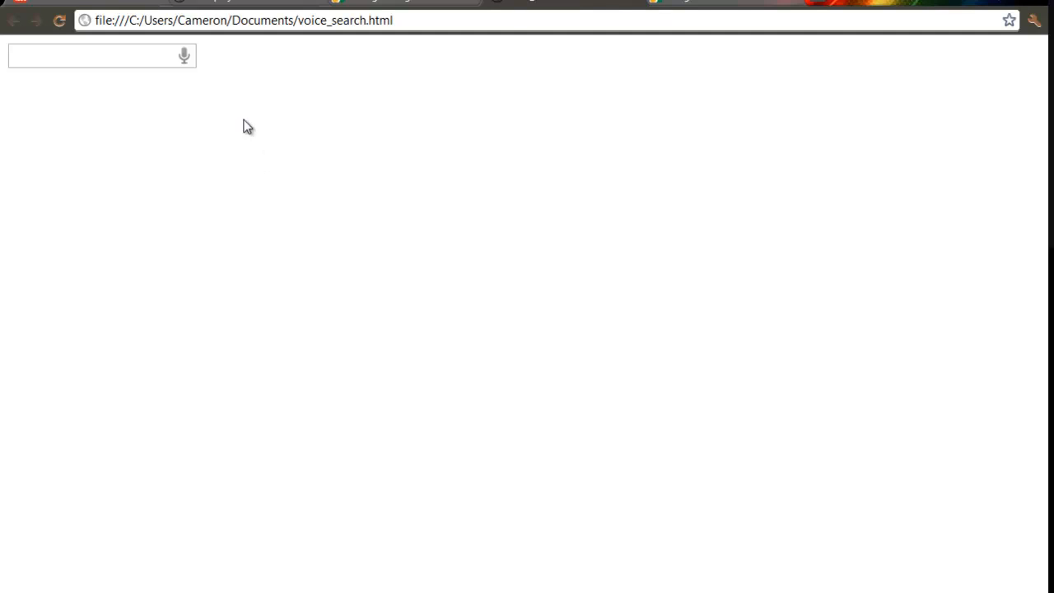
pyautogui.moveTo(563, 483)
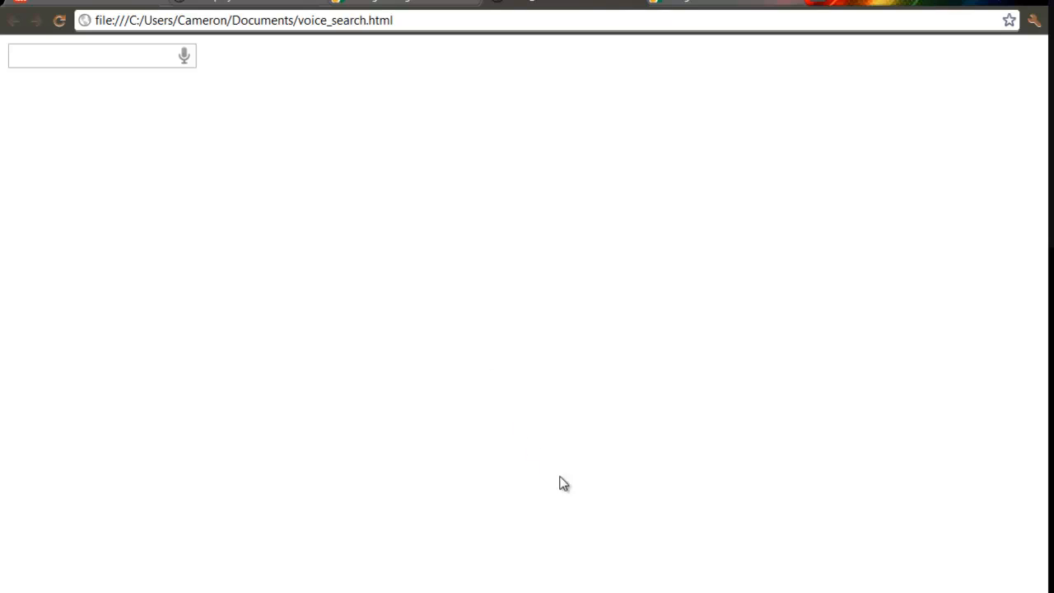